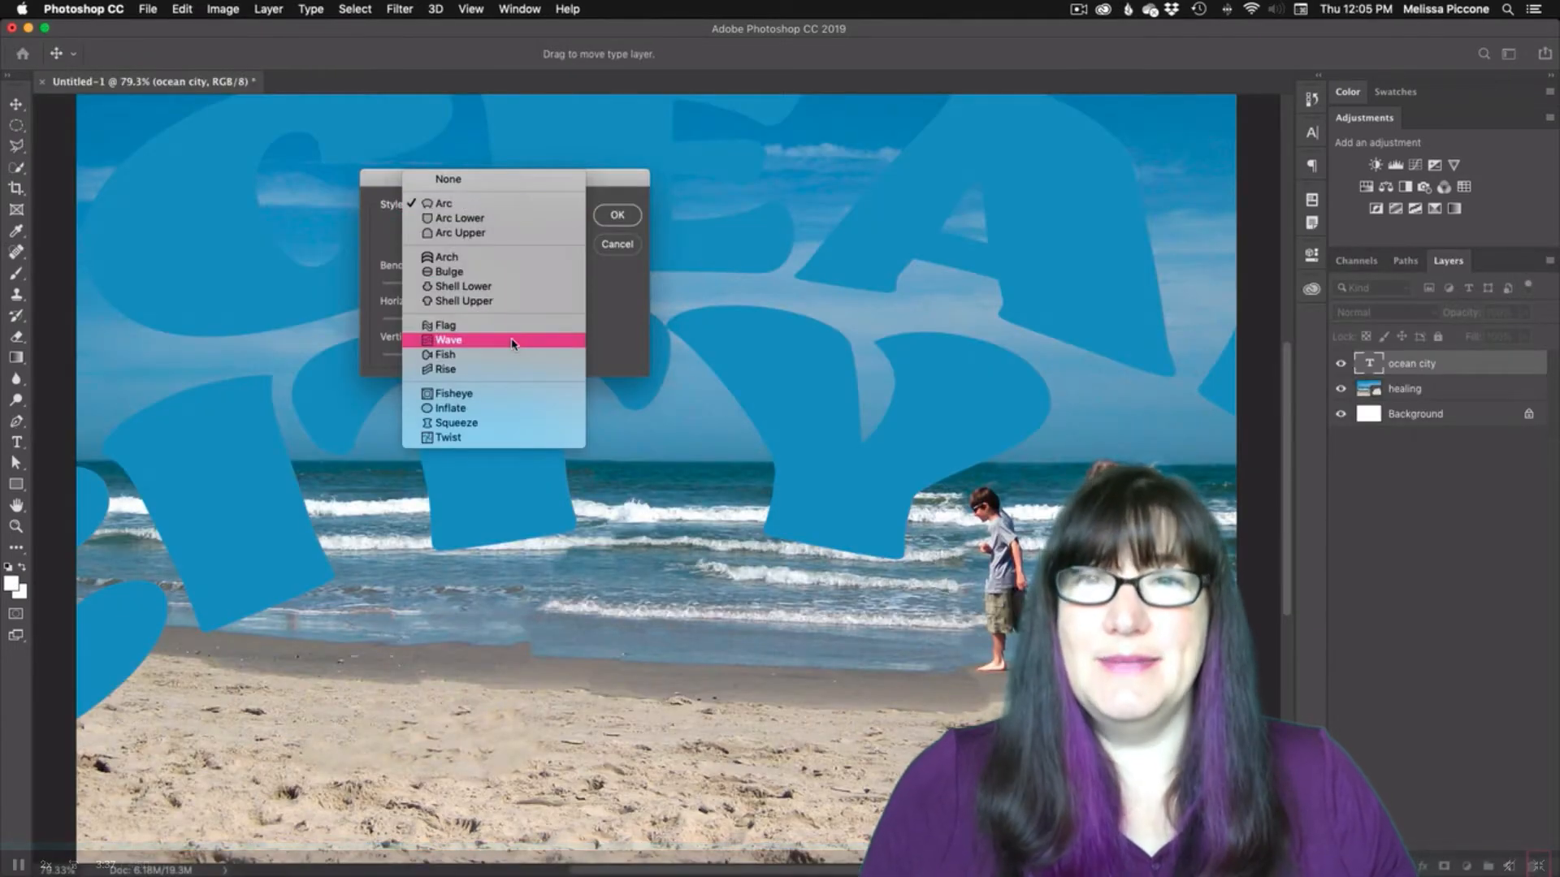
Choose the Wave style so the OCEAN CITY text bends into a wave.
{"action": "left_click", "coordinate": [449, 340]}
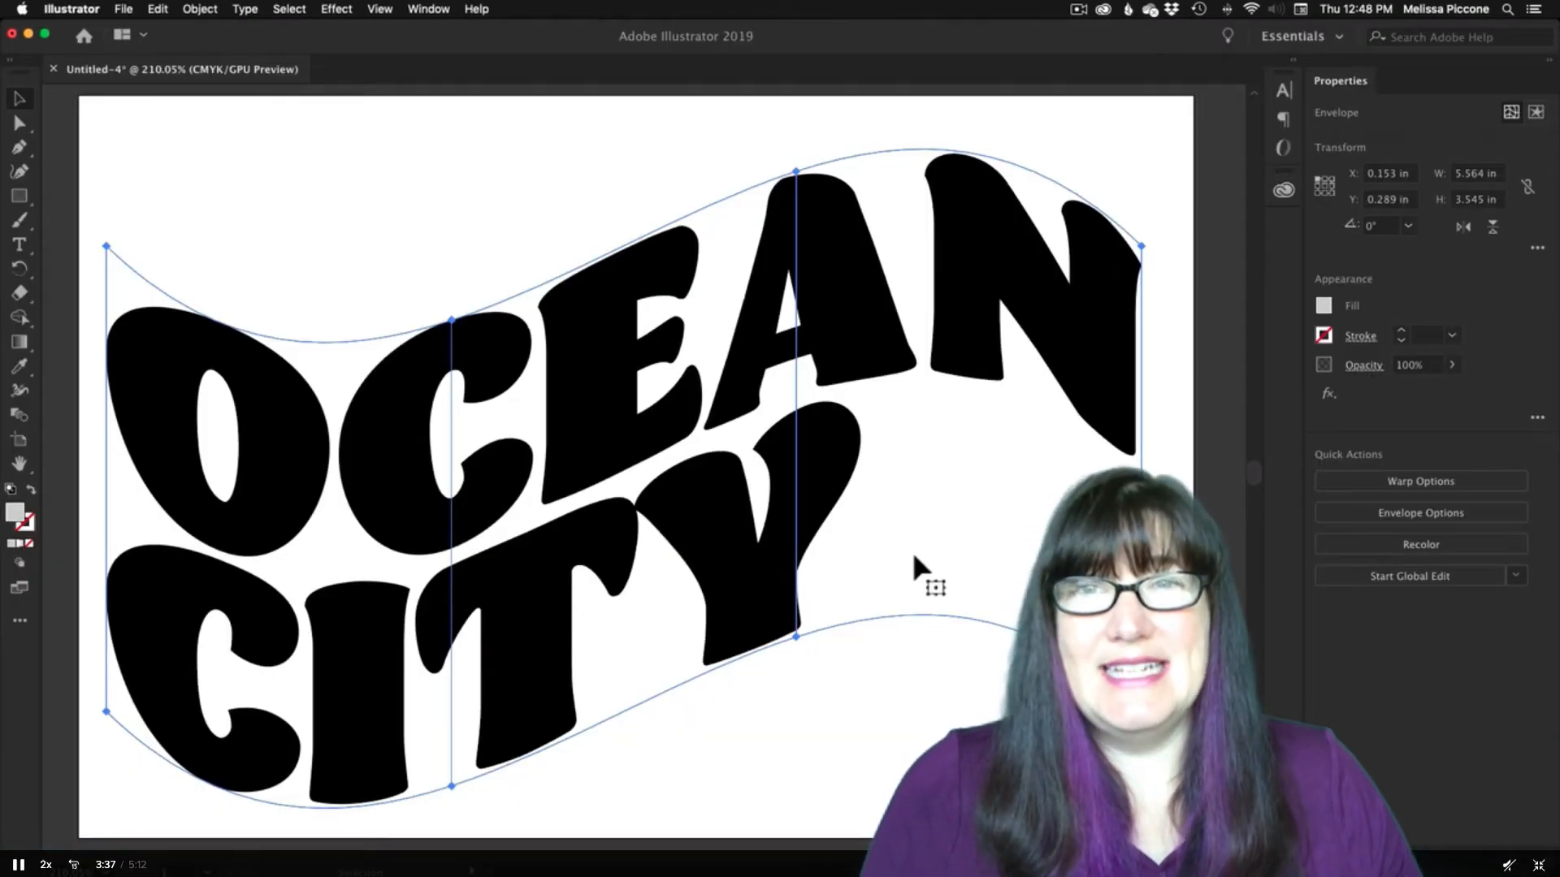
Show the Postcard Creative Cloud library of beach and Ocean City graphics.
{"action": "left_click", "coordinate": [1284, 190]}
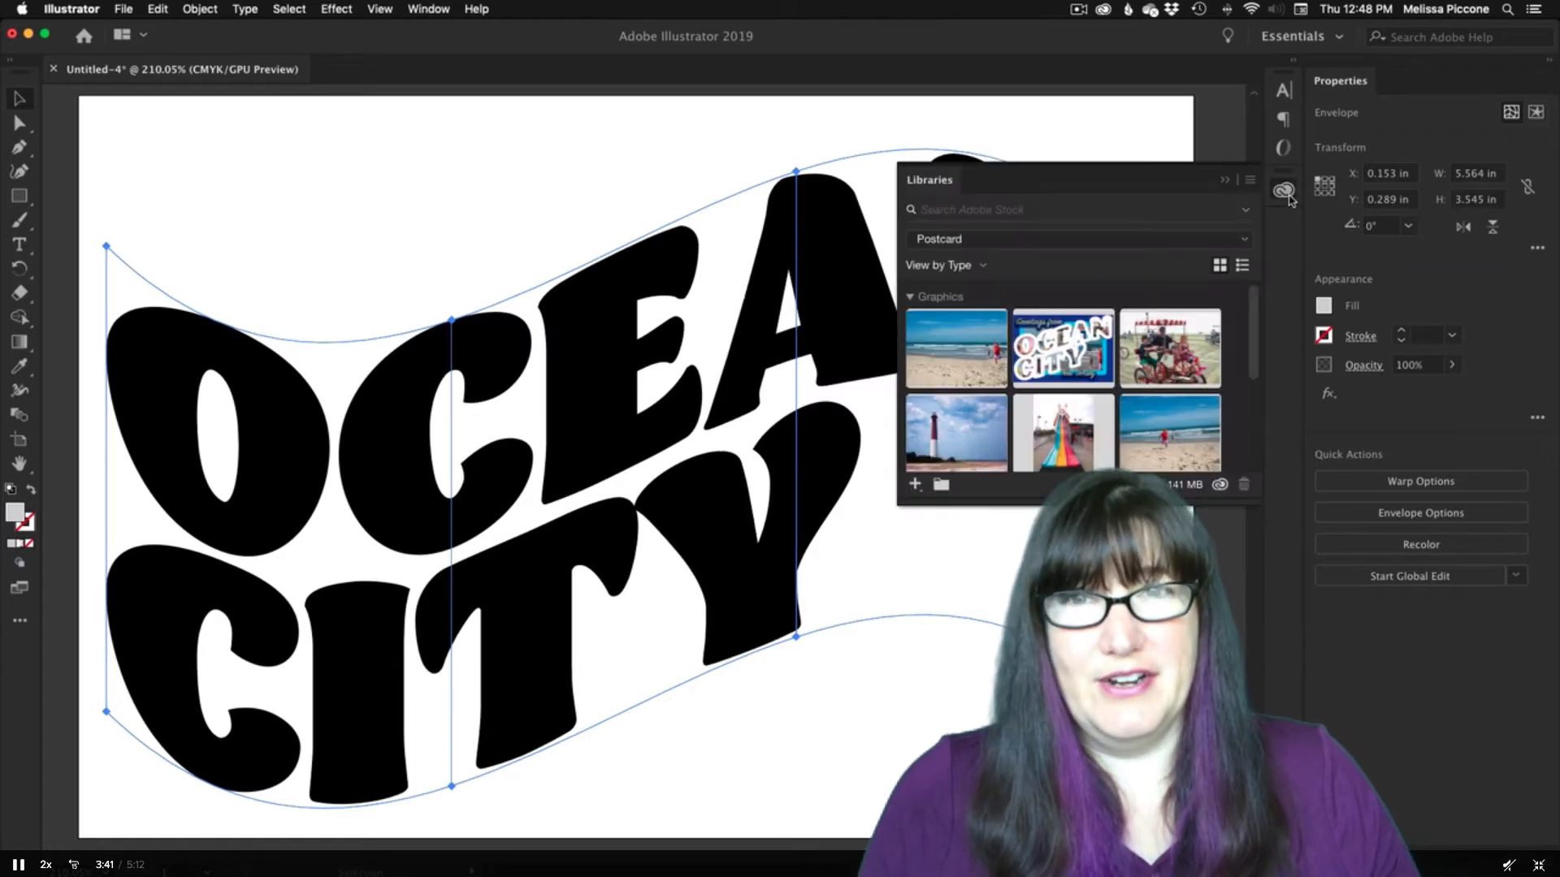
{"action": "mouse_move", "coordinate": [1171, 432]}
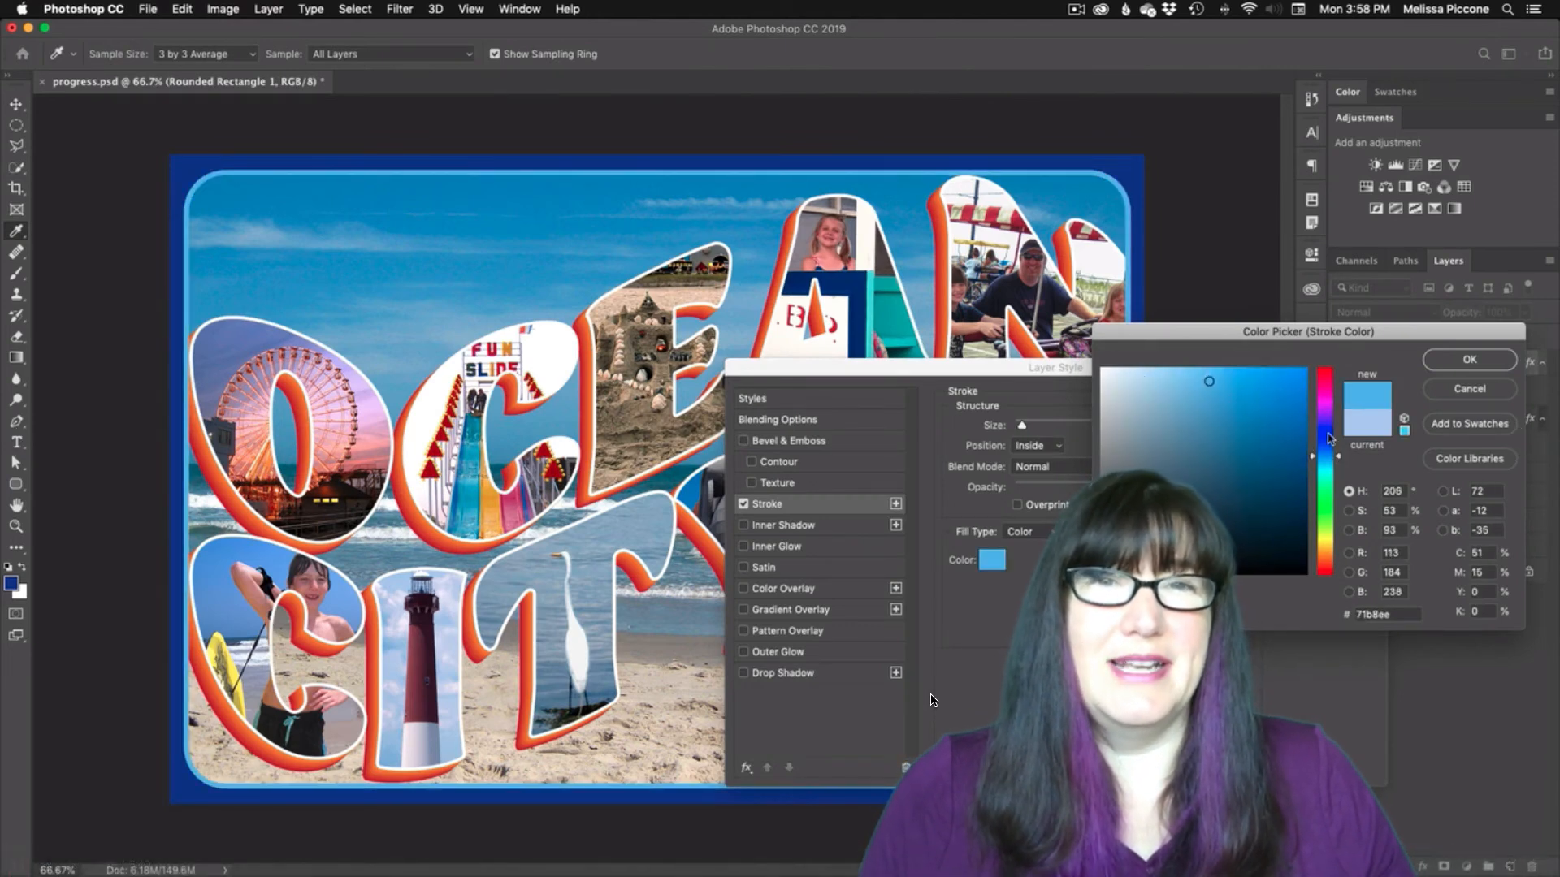
Sample progressively lighter blues in the Color Picker, settling on a pale blue stroke.
{"action": "left_click", "coordinate": [1246, 378]}
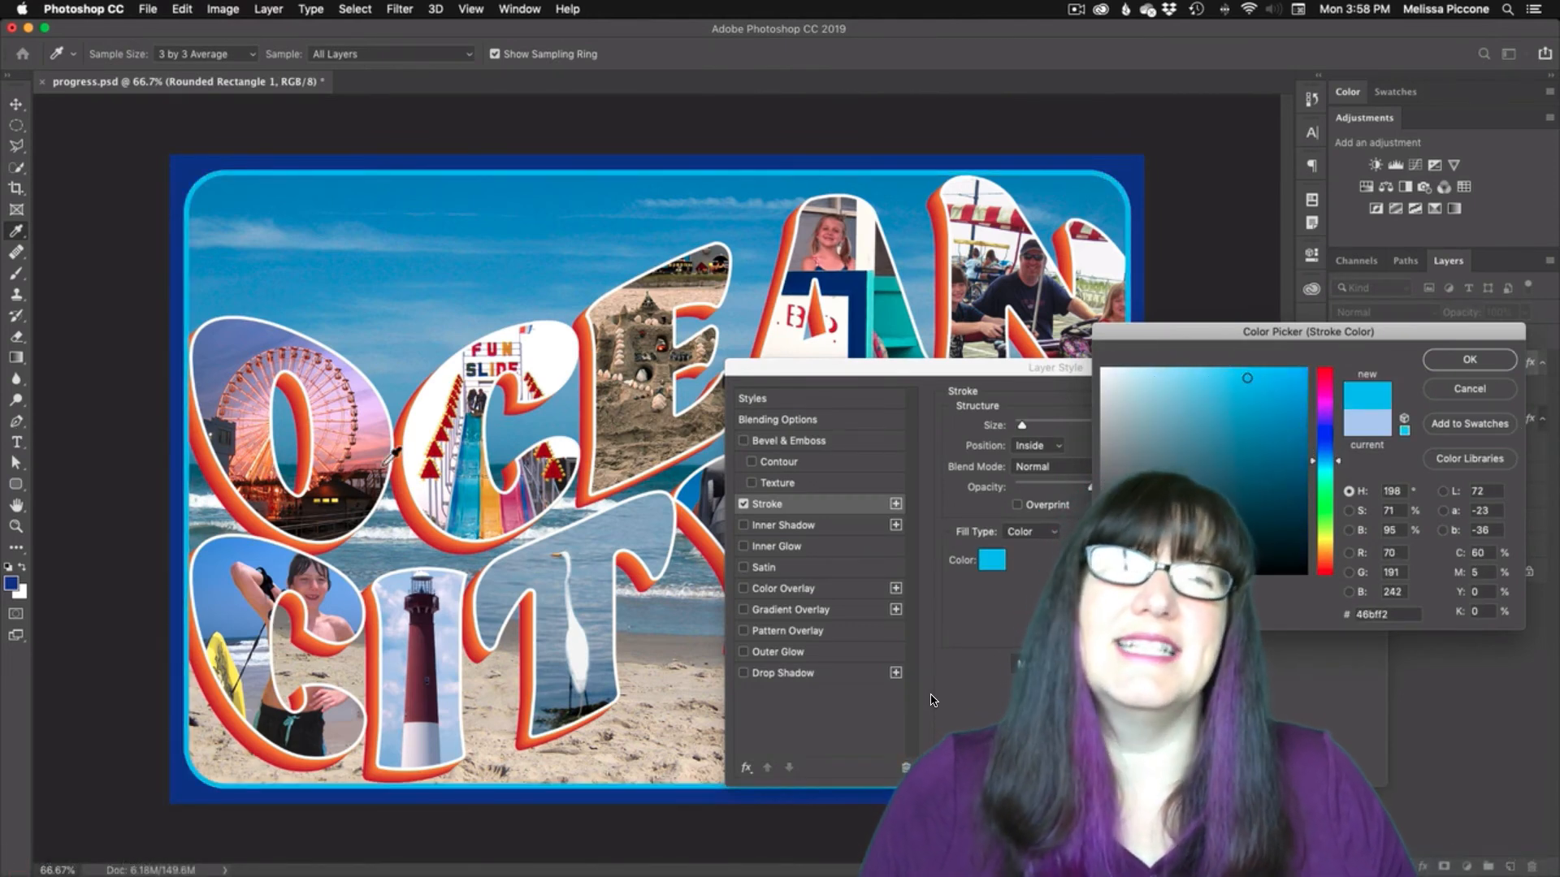
{"action": "left_click", "coordinate": [1186, 376]}
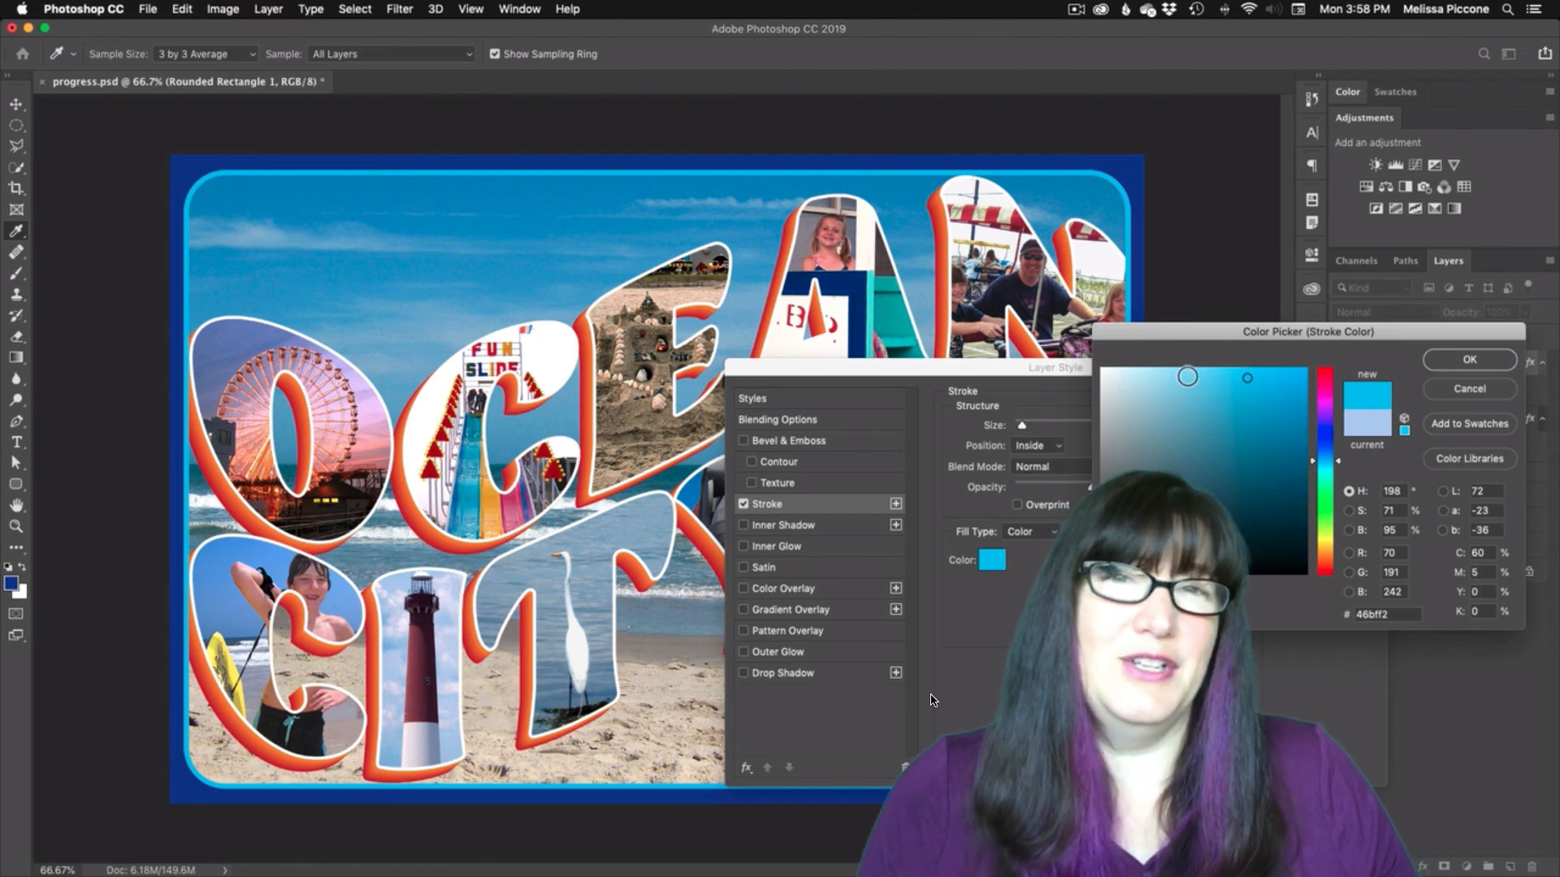
{"action": "left_click", "coordinate": [1253, 368]}
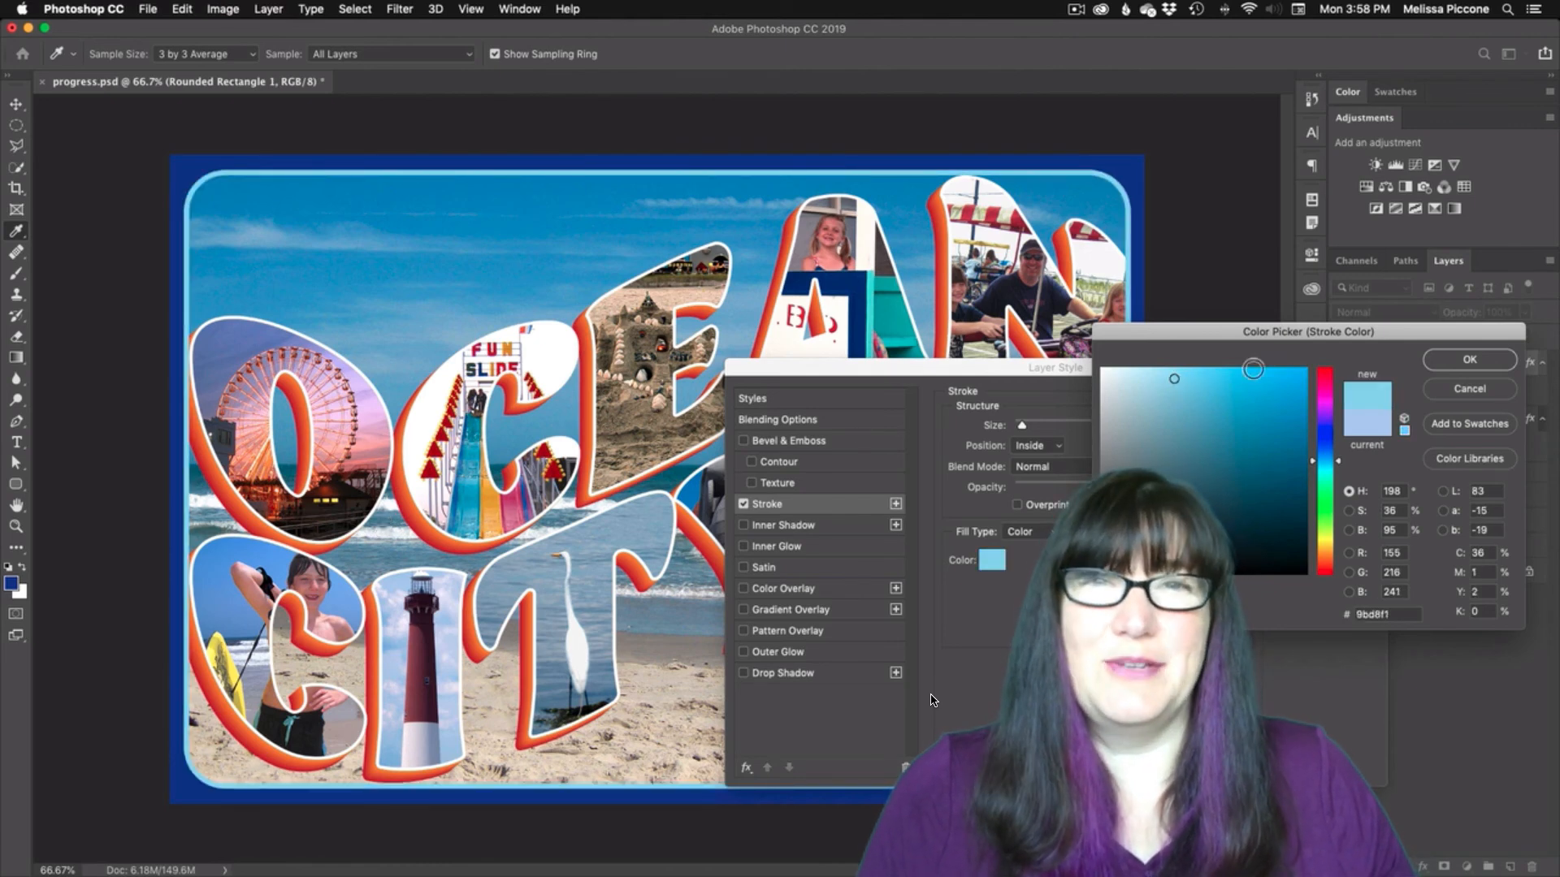